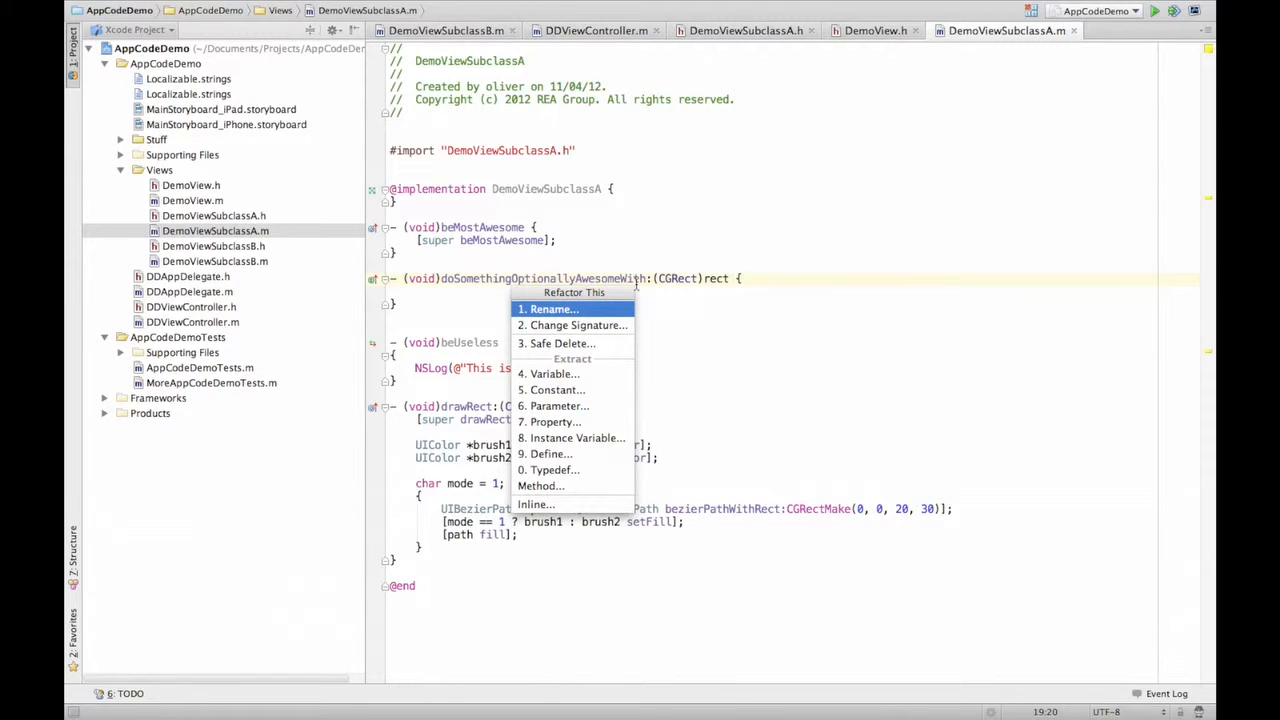
{"action": "mouse_move", "coordinate": [548, 454]}
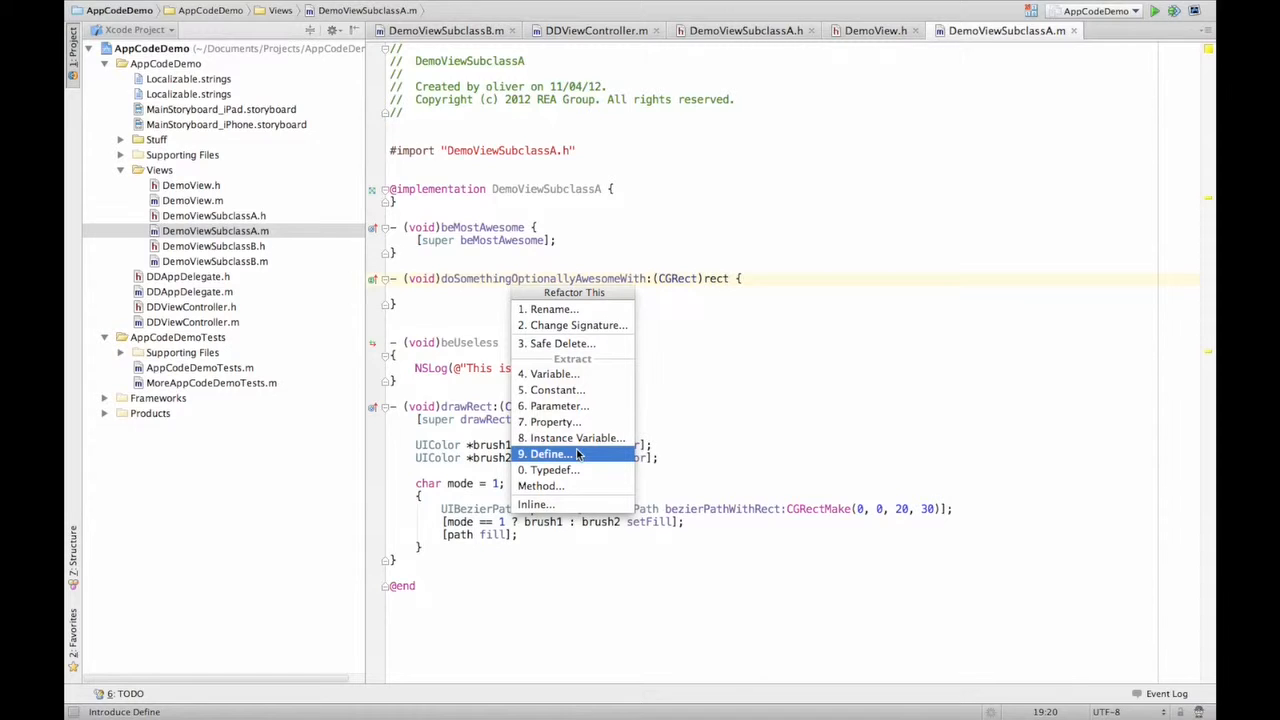
{"action": "mouse_move", "coordinate": [548, 504]}
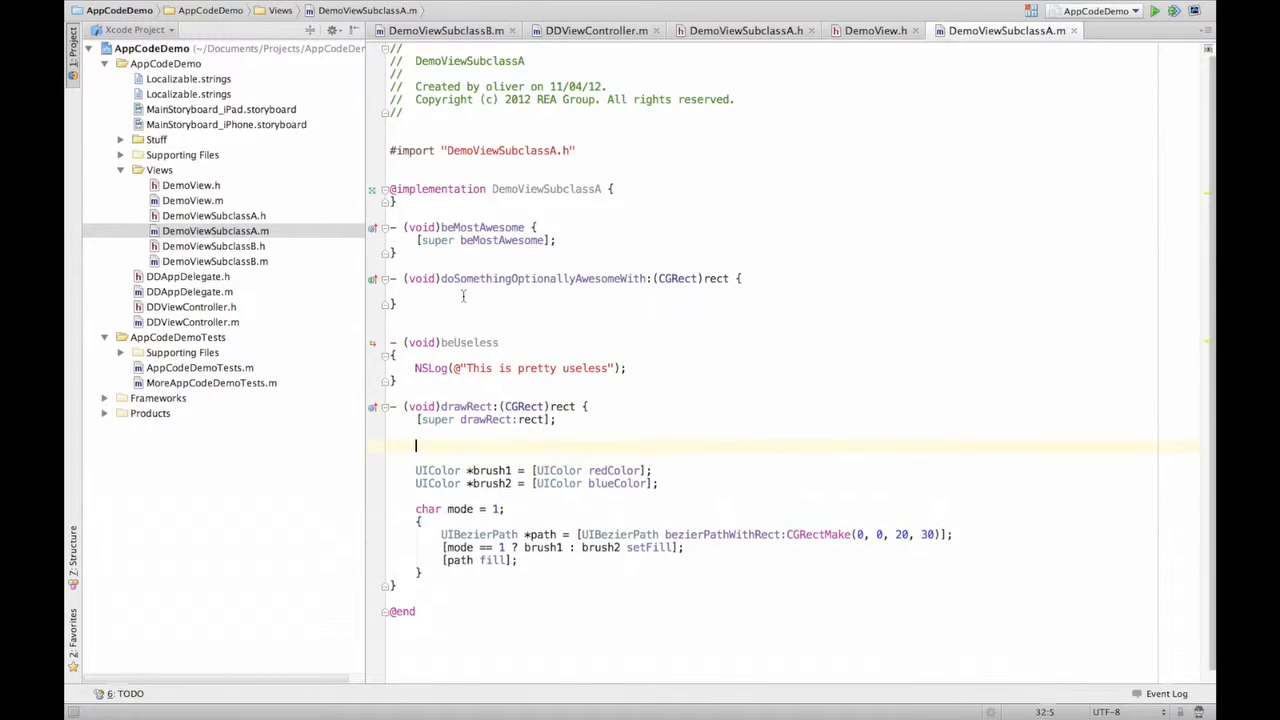
Inline the new [self beUseless] call in drawRect, replacing it with NSLog(@"This is pretty useless")
{"action": "type", "text": "[self beUseless];"}
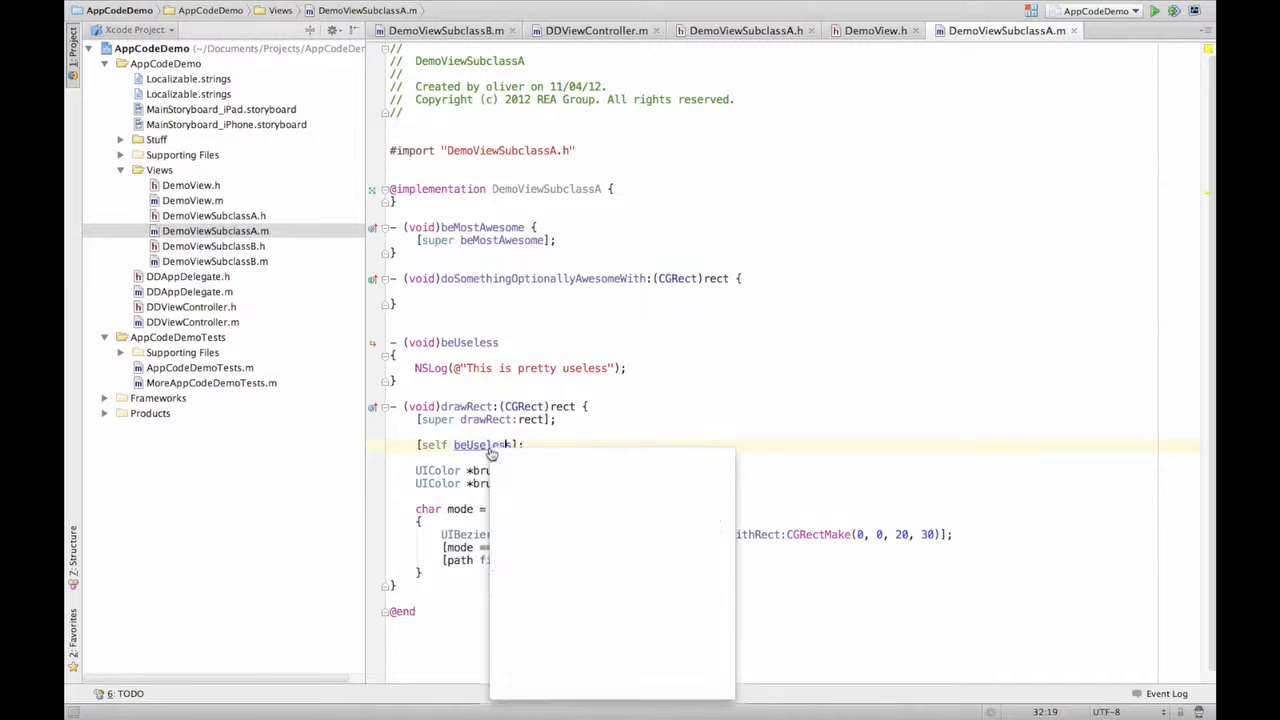
{"action": "right_click", "coordinate": [484, 444]}
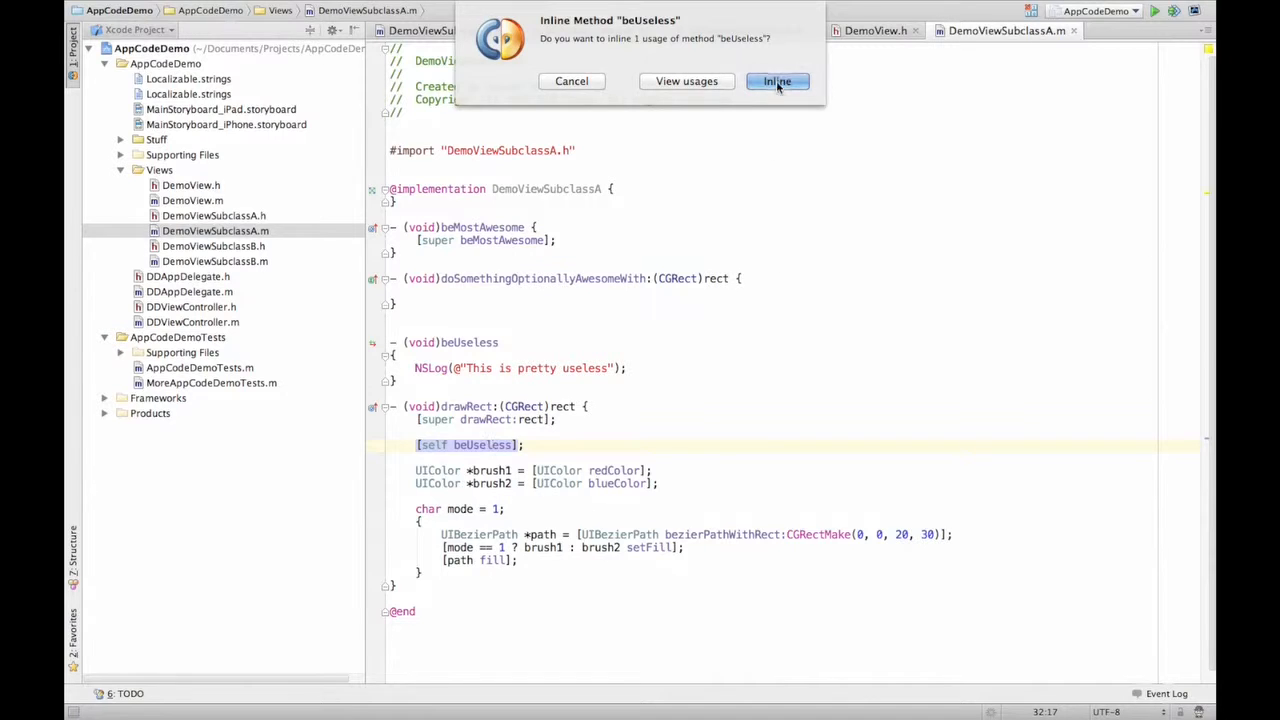
{"action": "left_click", "coordinate": [776, 80]}
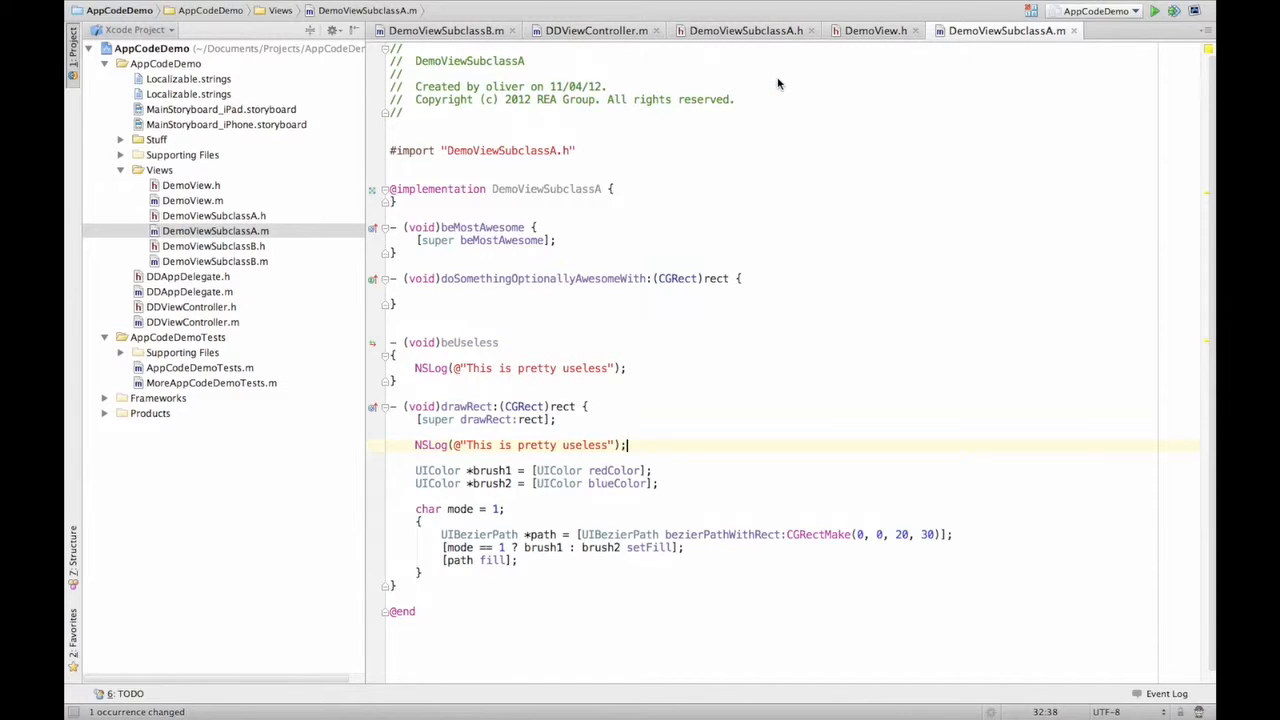